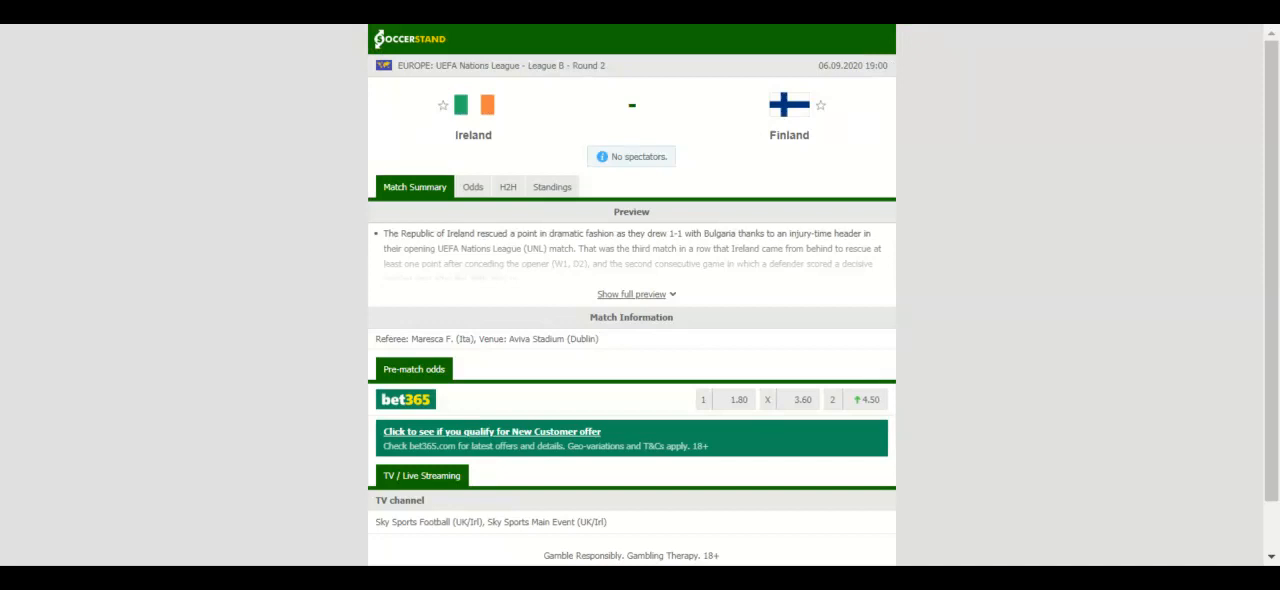
Step: Switch the Ireland vs Finland match page to its league Standings view
click(552, 186)
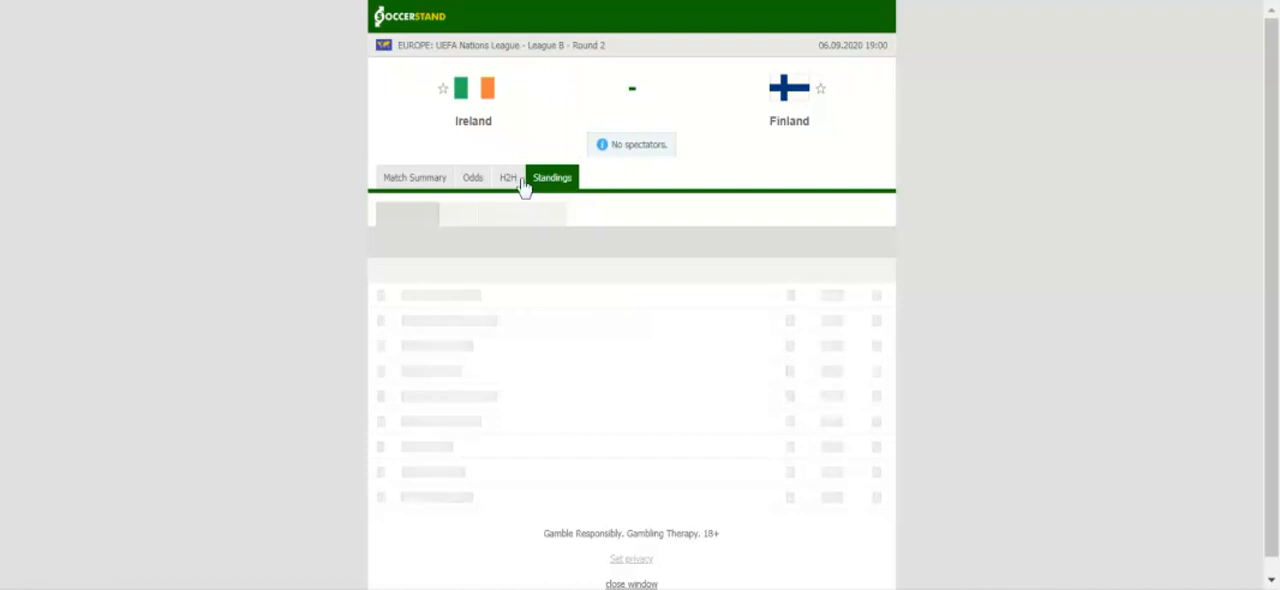
Step: Switch to the H2H view listing Ireland's and Finland's recent and head-to-head matches
click(508, 176)
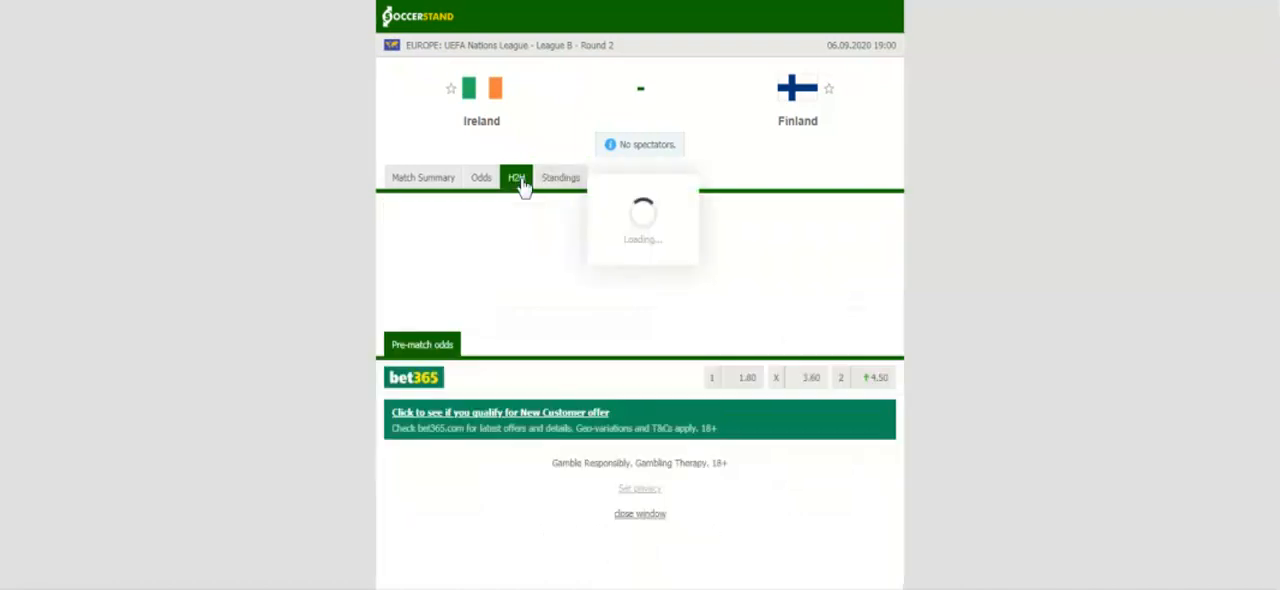
click(516, 176)
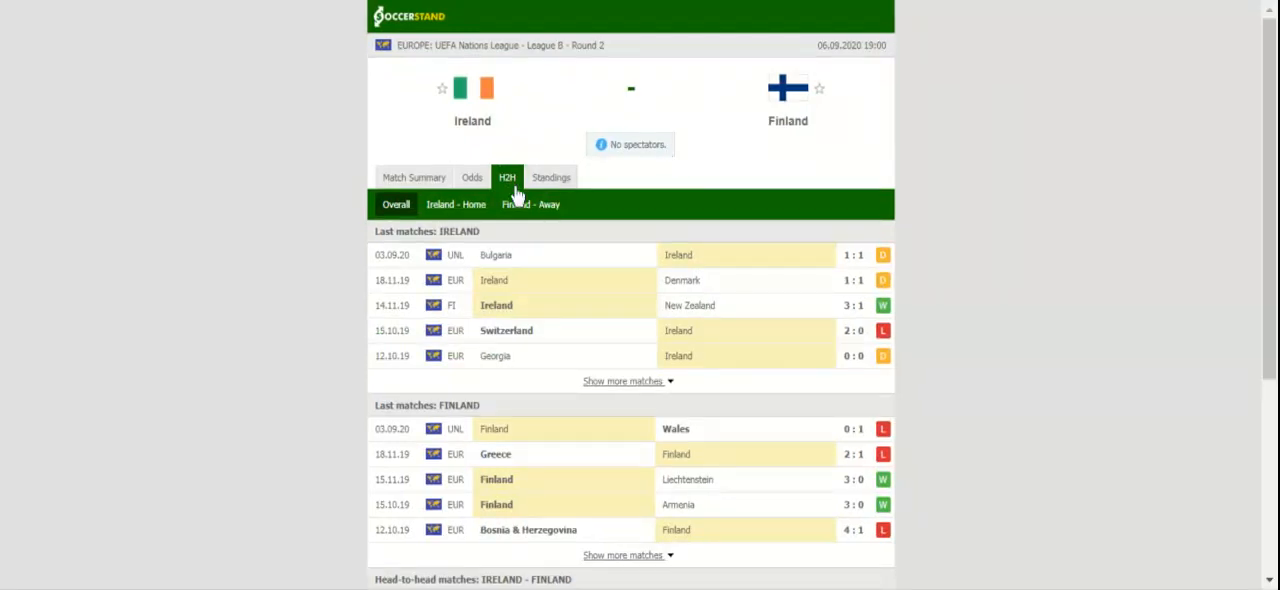
Step: Switch to the Odds view showing bookmakers' full-time 1X2 odds for Ireland vs Finland
click(472, 176)
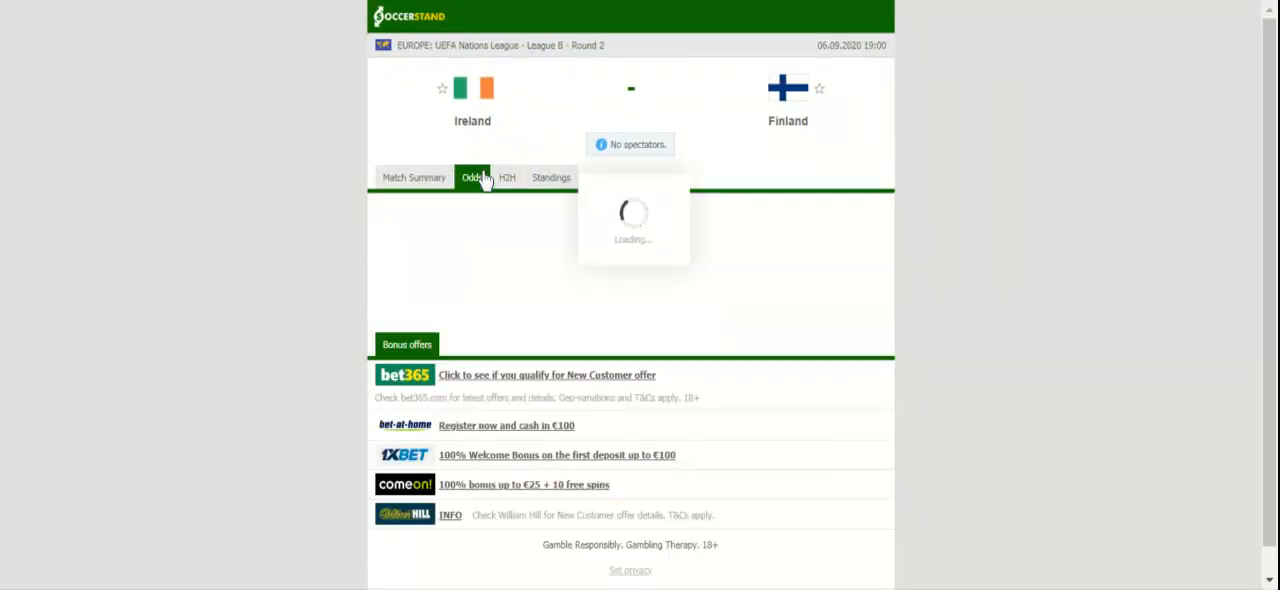
click(472, 176)
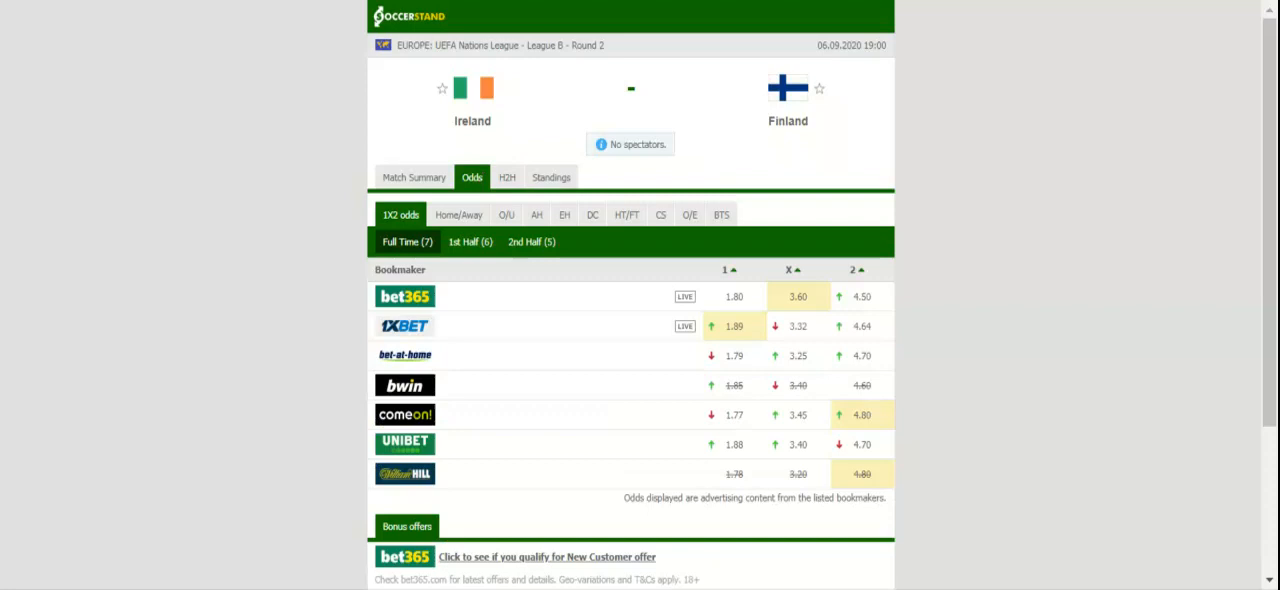
mouse_move(452, 158)
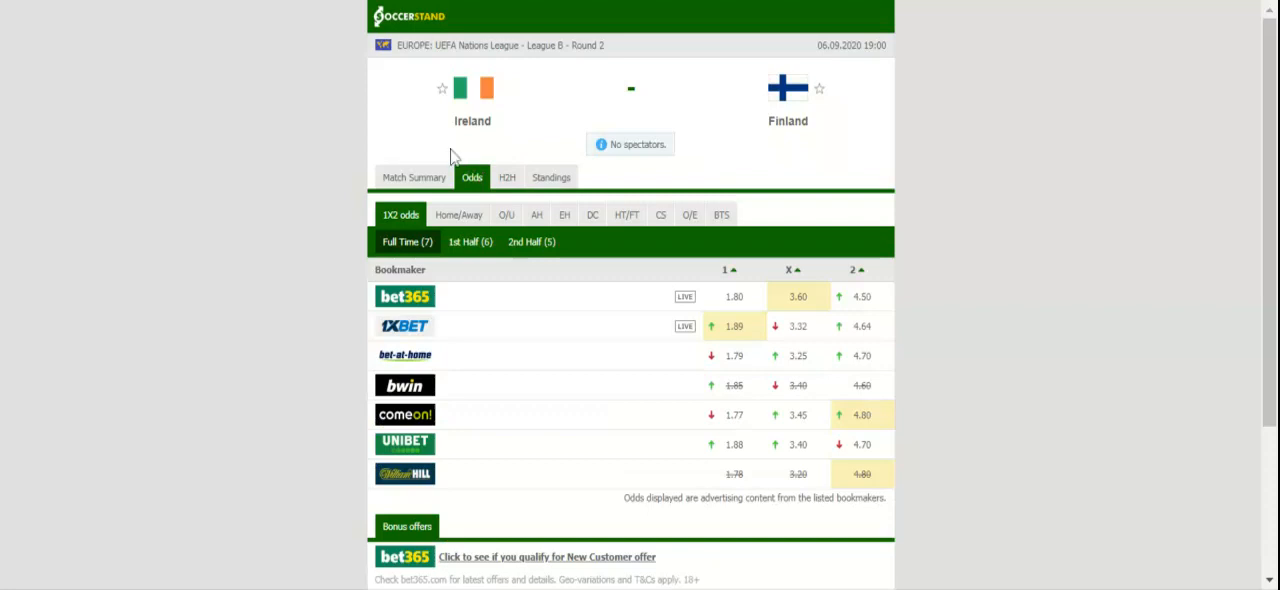